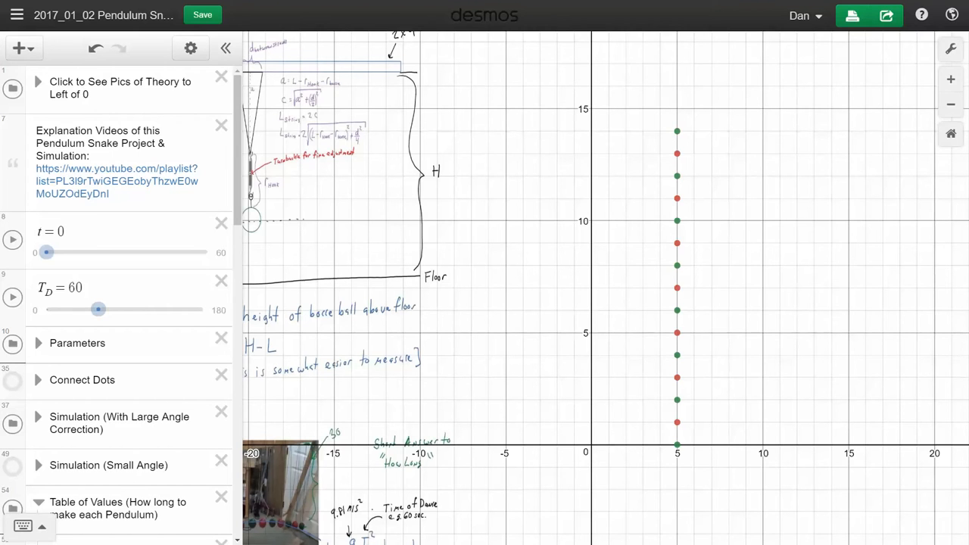
mouse_move(86, 316)
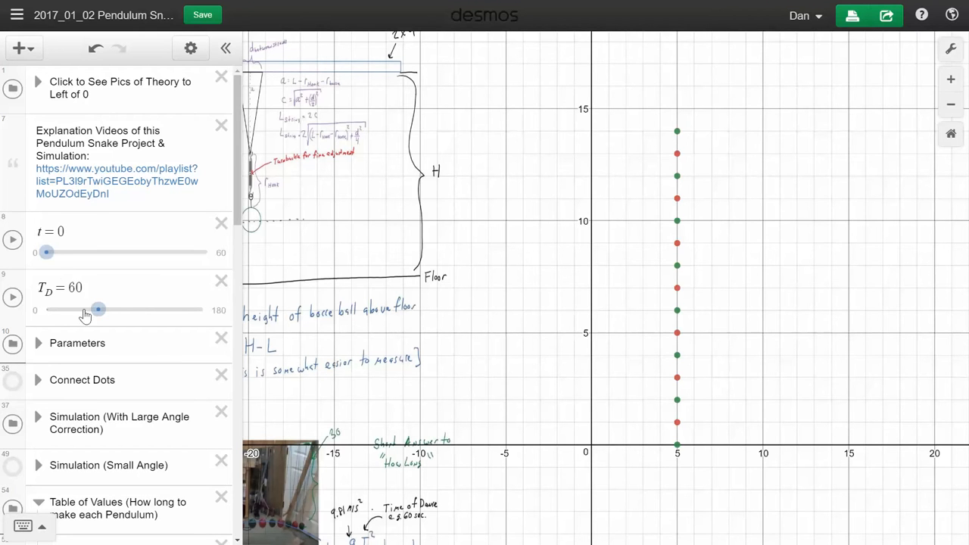
Step: Play the t slider so the bobs swing out of alignment, then expand Parameters
left_click(12, 239)
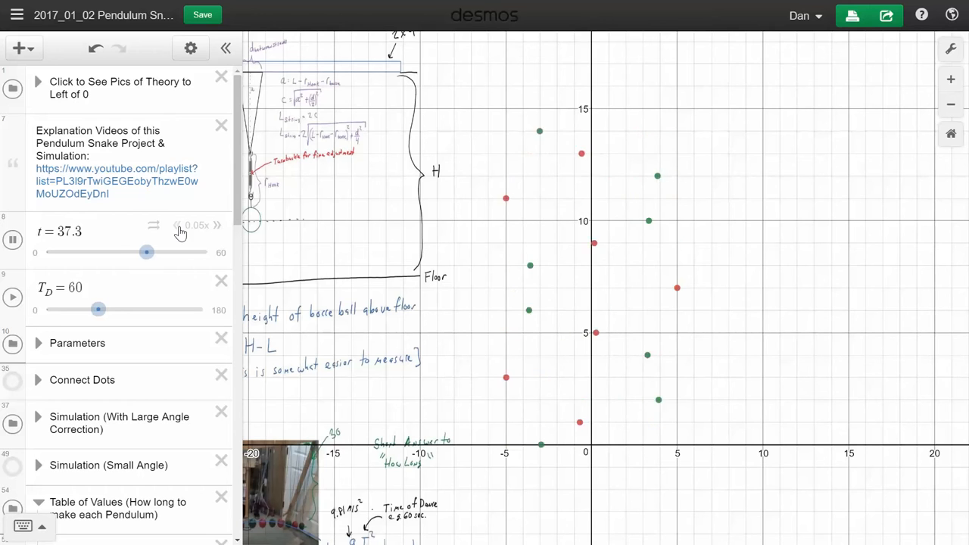
left_click_drag(146, 252, 152, 252)
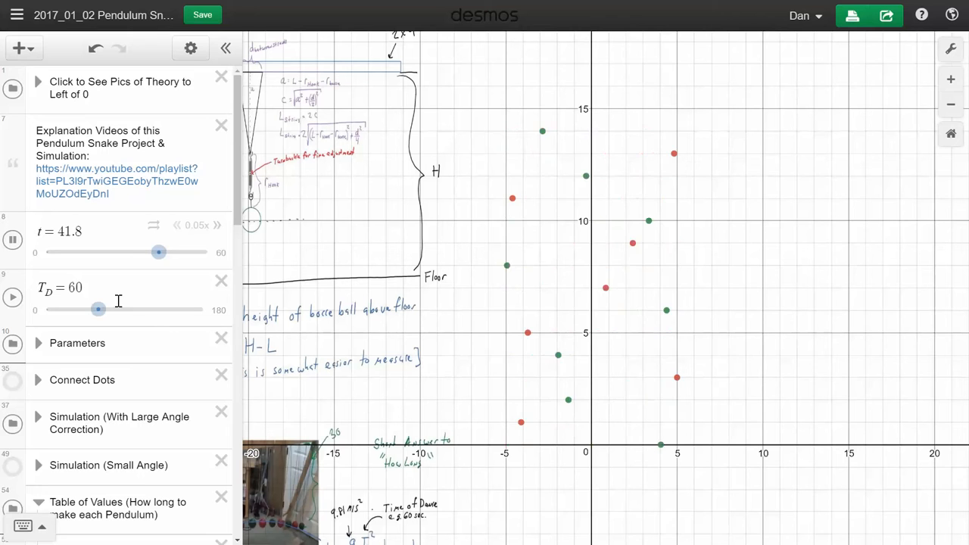
left_click(39, 343)
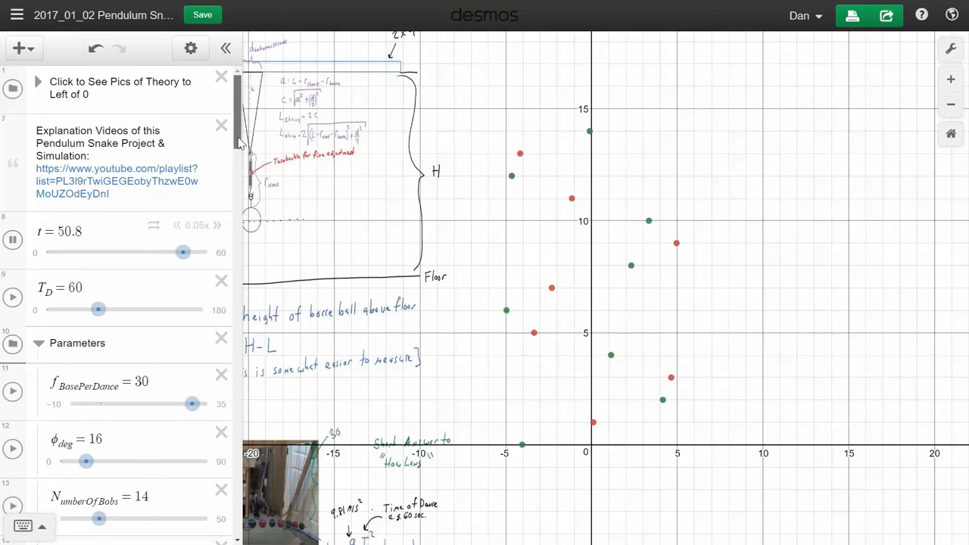
Step: Scroll past the parameter formulas to the Table of Values listing string lengths
scroll("down", 3)
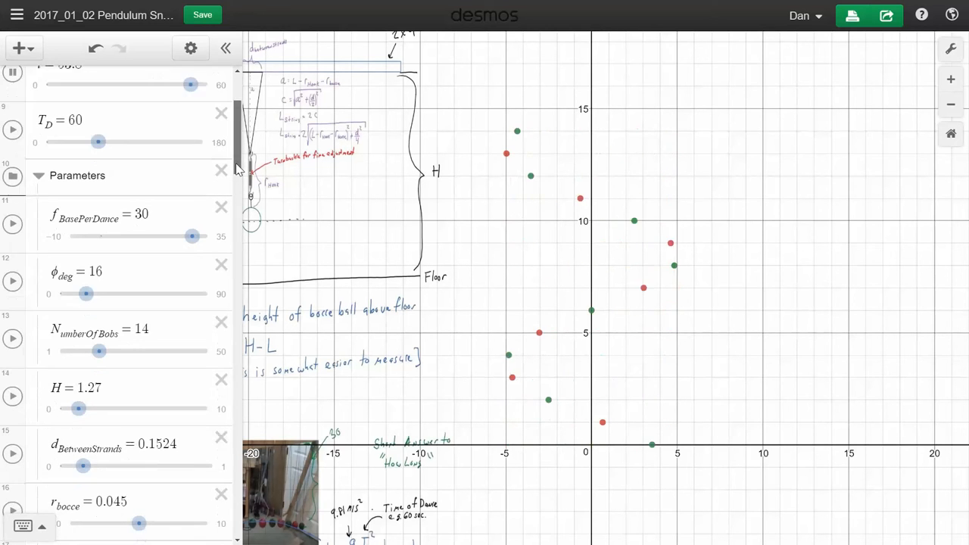
scroll("down", 3)
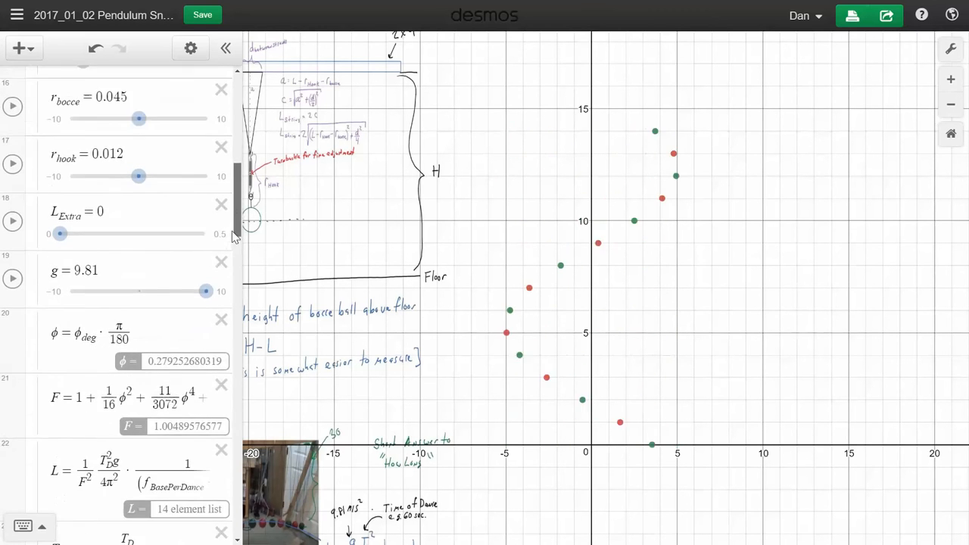
scroll("down", 3)
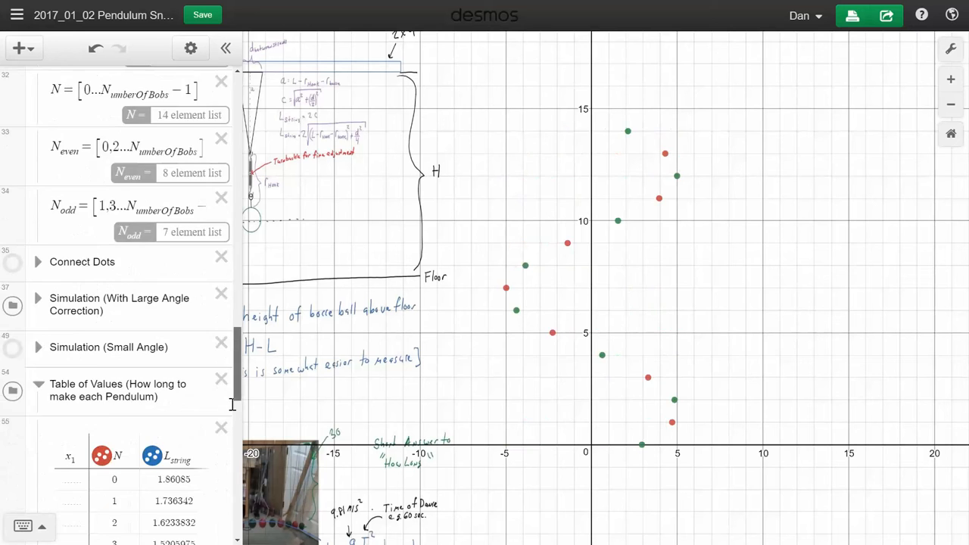
Step: Review the length, height and frequency columns, then collapse back to the graph
scroll("down", 3)
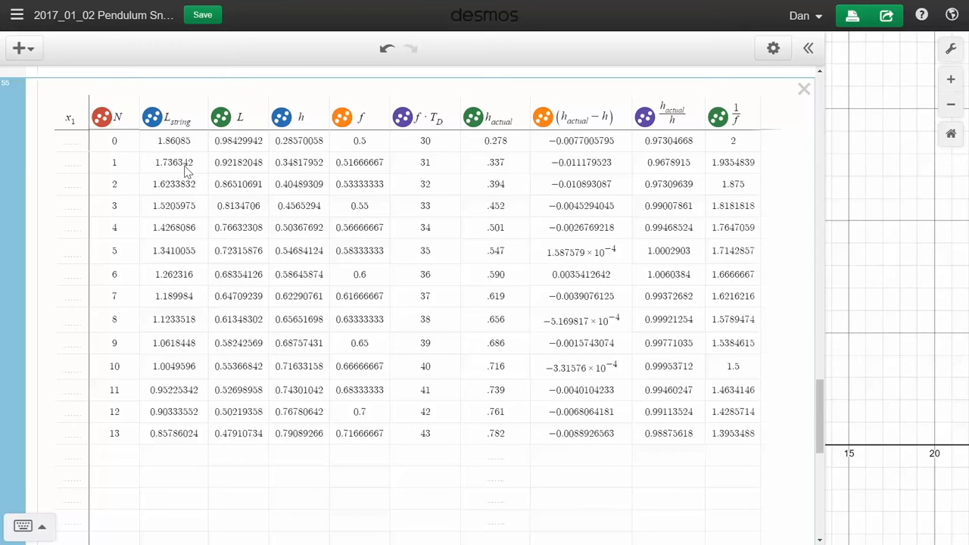
mouse_move(274, 172)
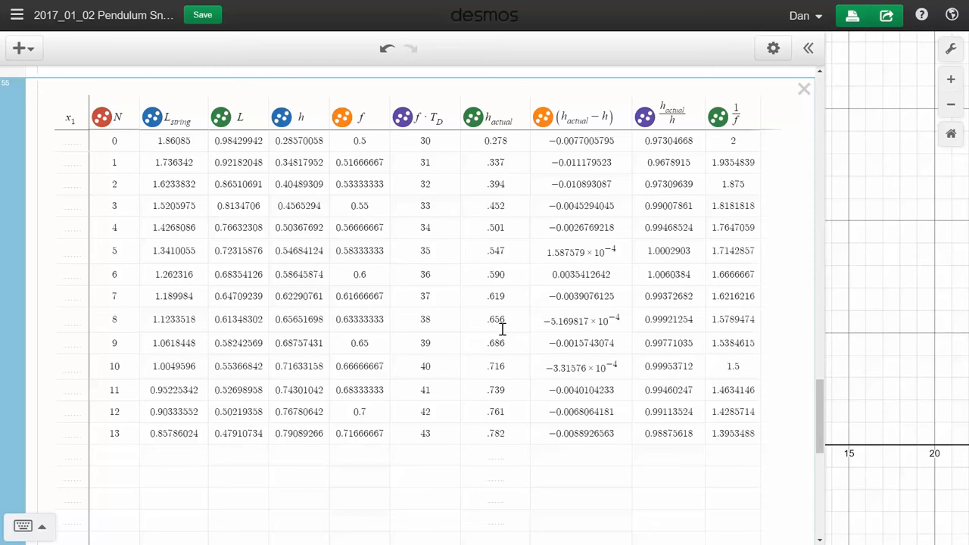
mouse_move(502, 202)
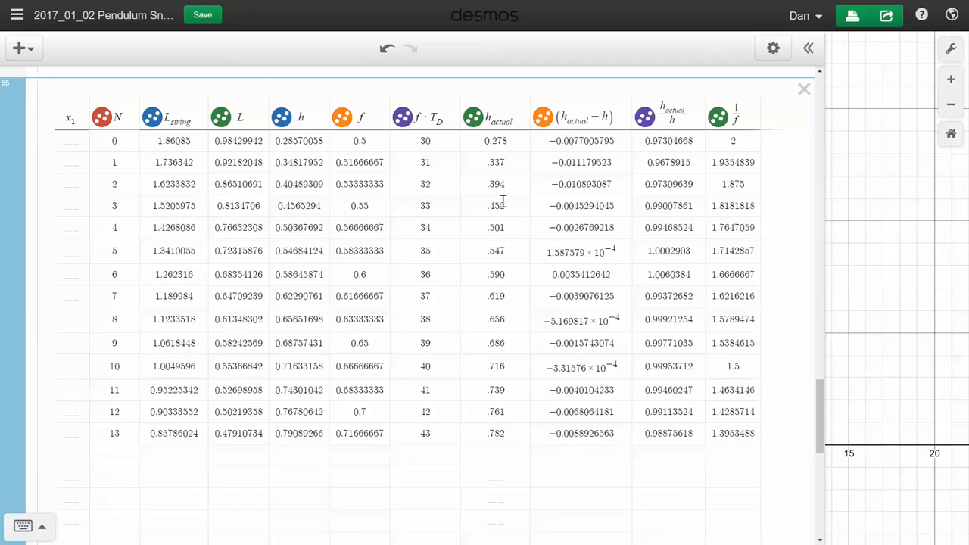
mouse_move(478, 232)
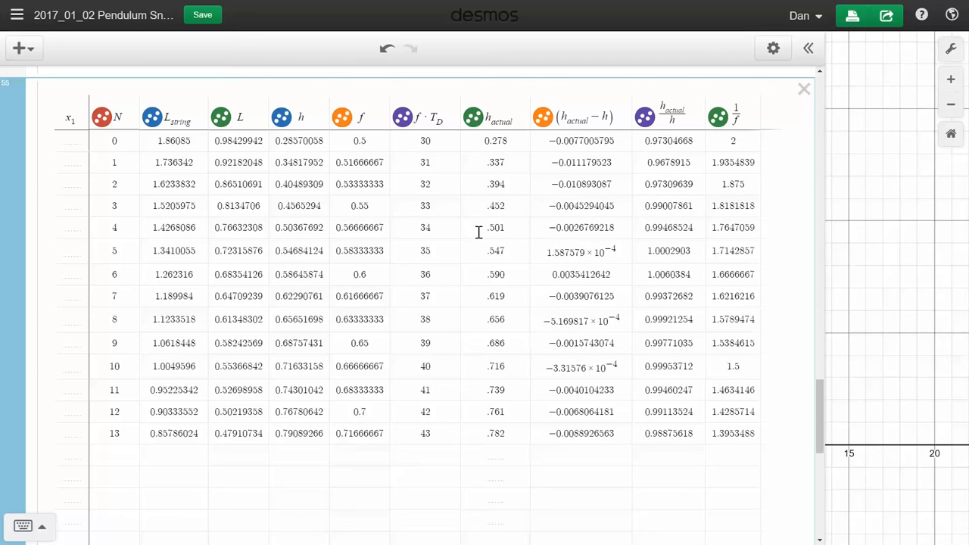
mouse_move(540, 275)
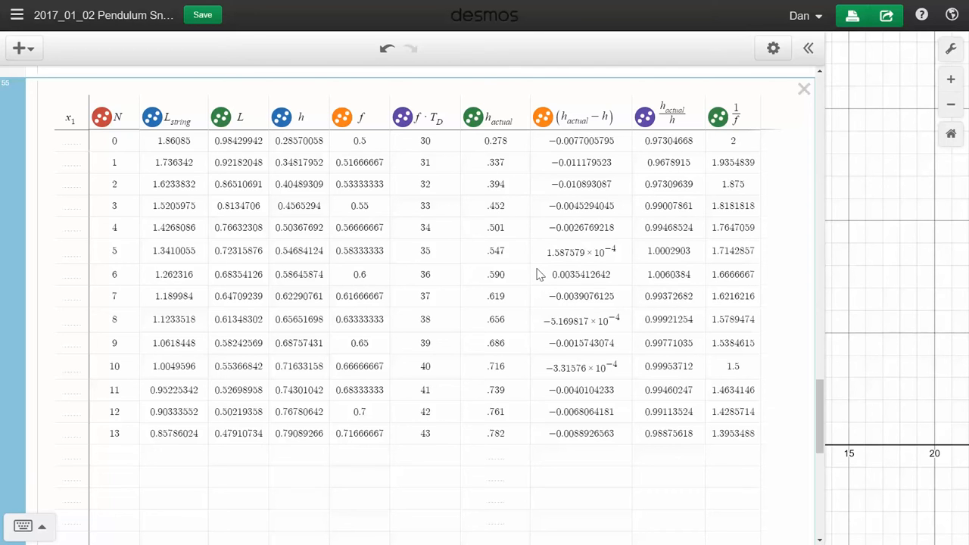
mouse_move(809, 48)
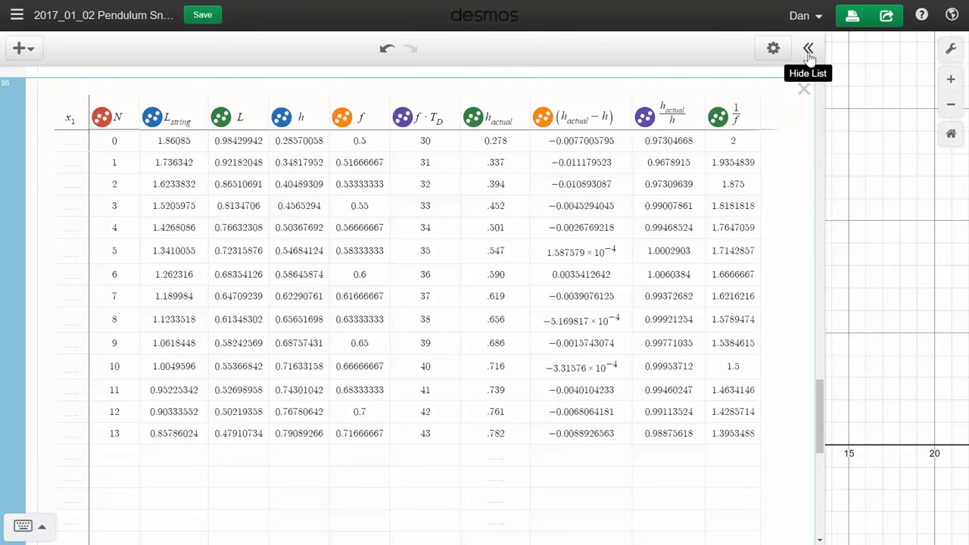
left_click(809, 49)
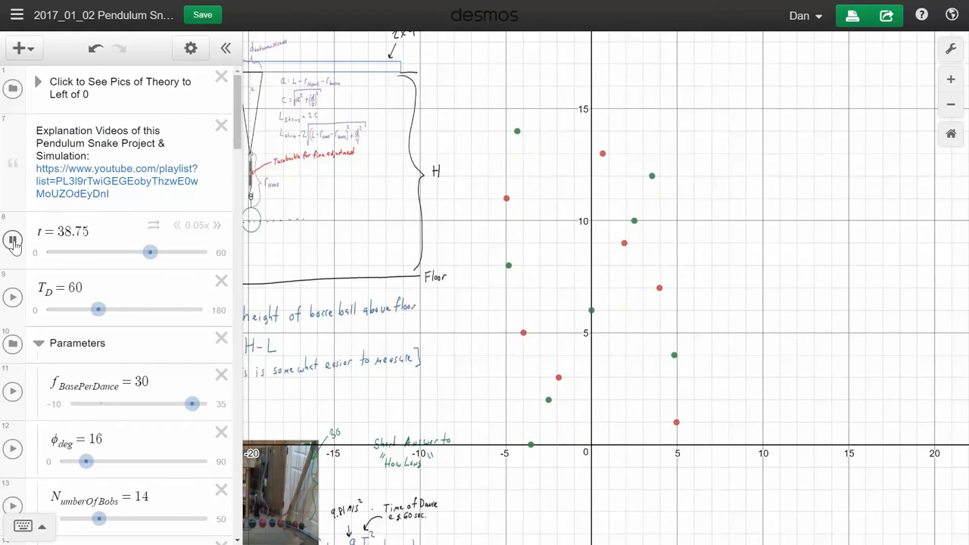
Step: Reset t to 0 and collapse the Parameters folder
left_click_drag(150, 252, 72, 252)
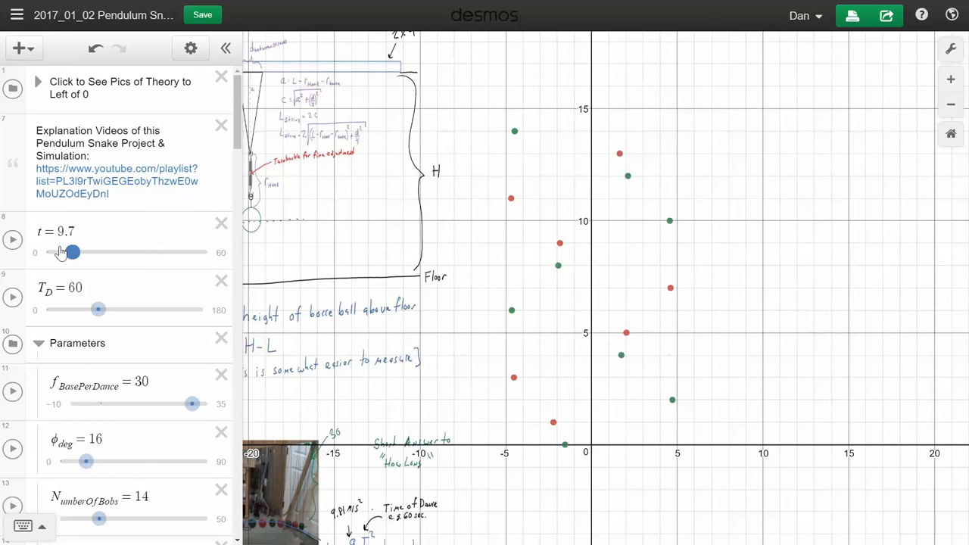
left_click_drag(72, 253, 45, 252)
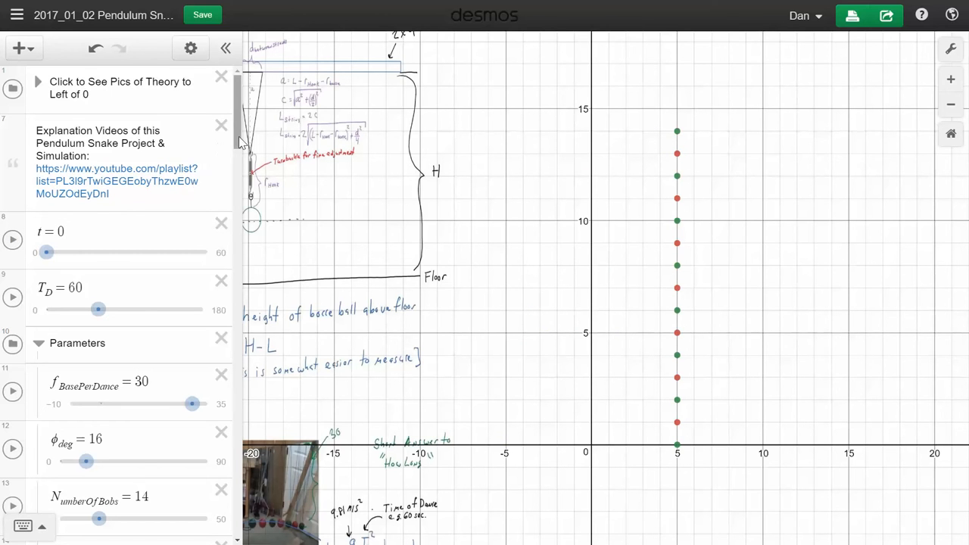
scroll("down", 3)
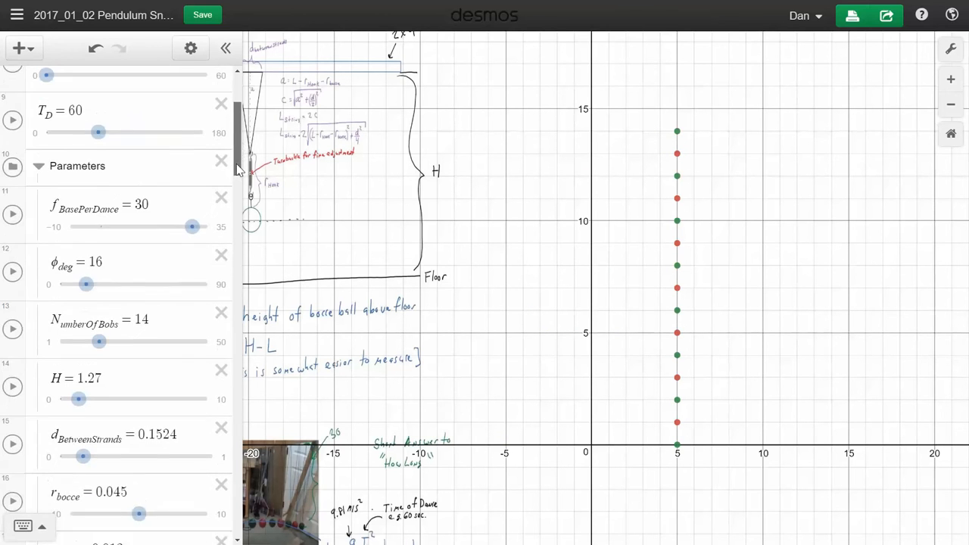
left_click(39, 166)
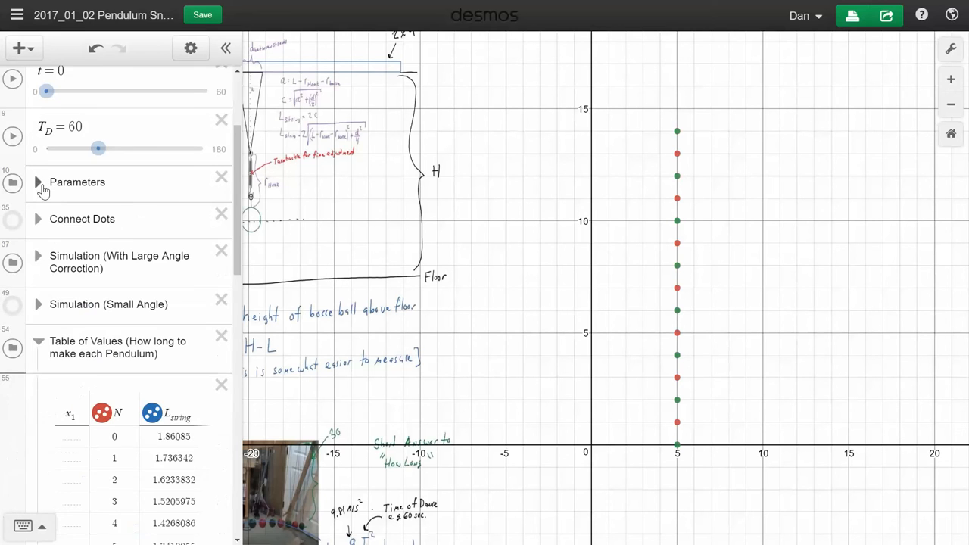
mouse_move(21, 315)
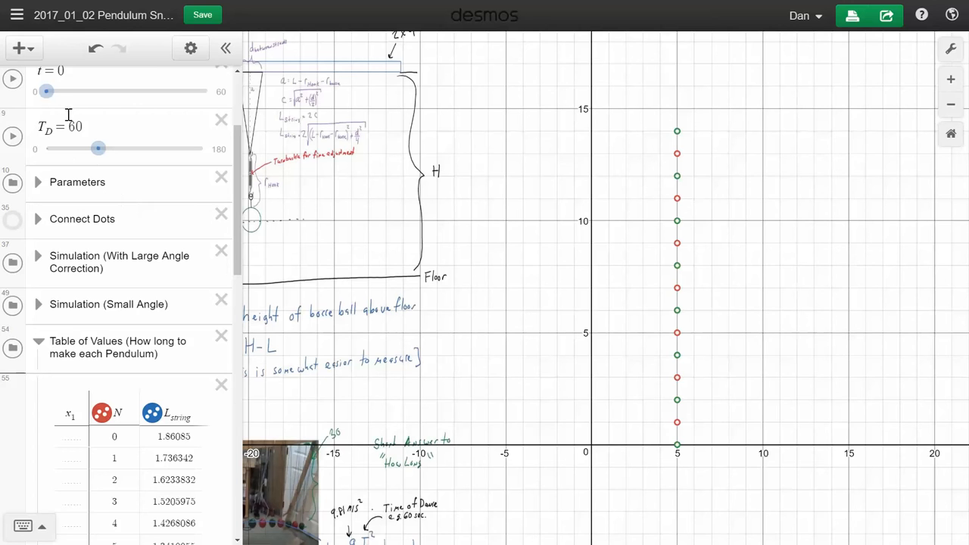
Step: Play and pause the animation, then drag t to 60
left_click(13, 78)
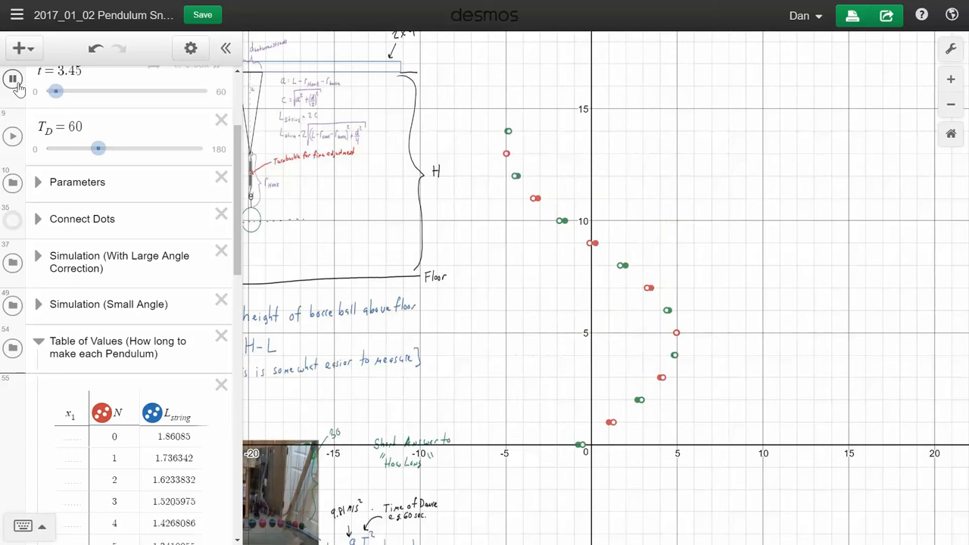
left_click(12, 80)
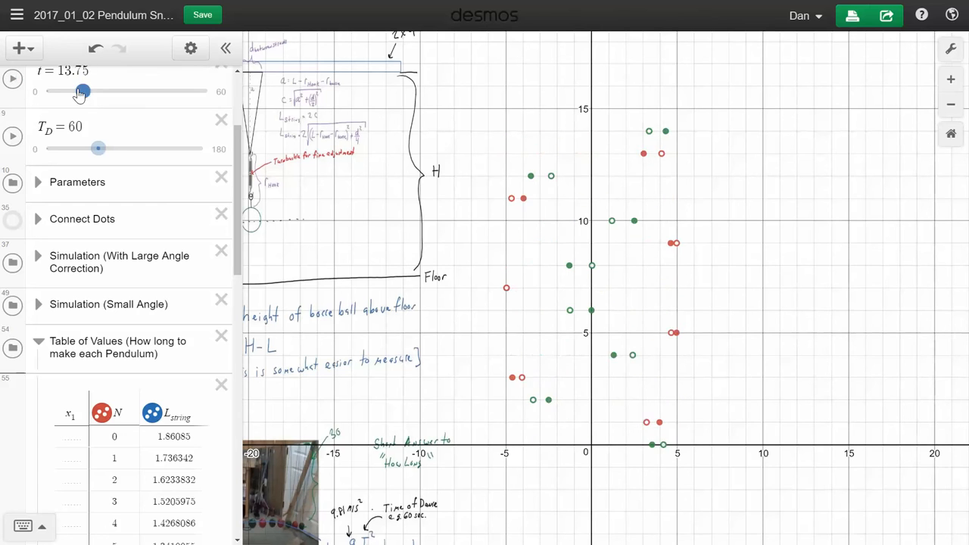
left_click_drag(82, 91, 200, 91)
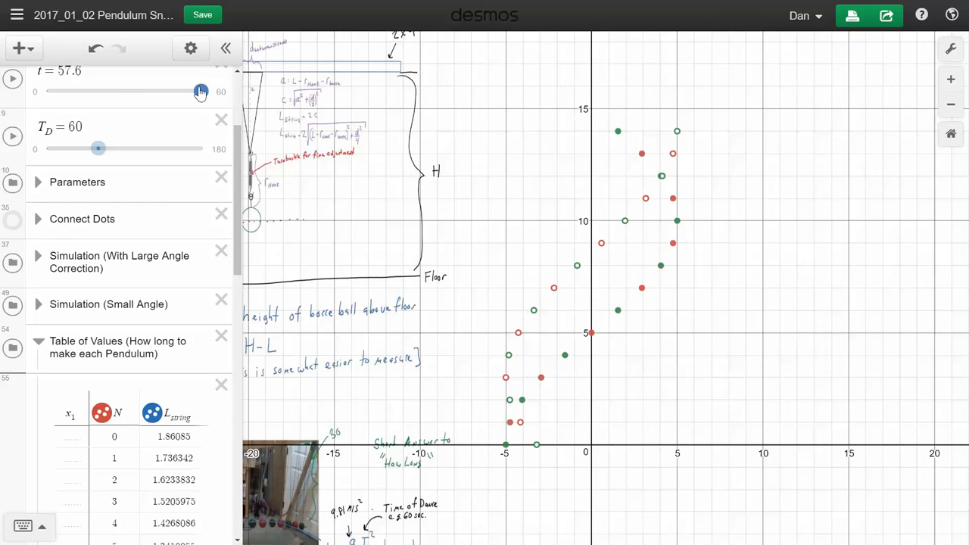
left_click_drag(199, 91, 207, 91)
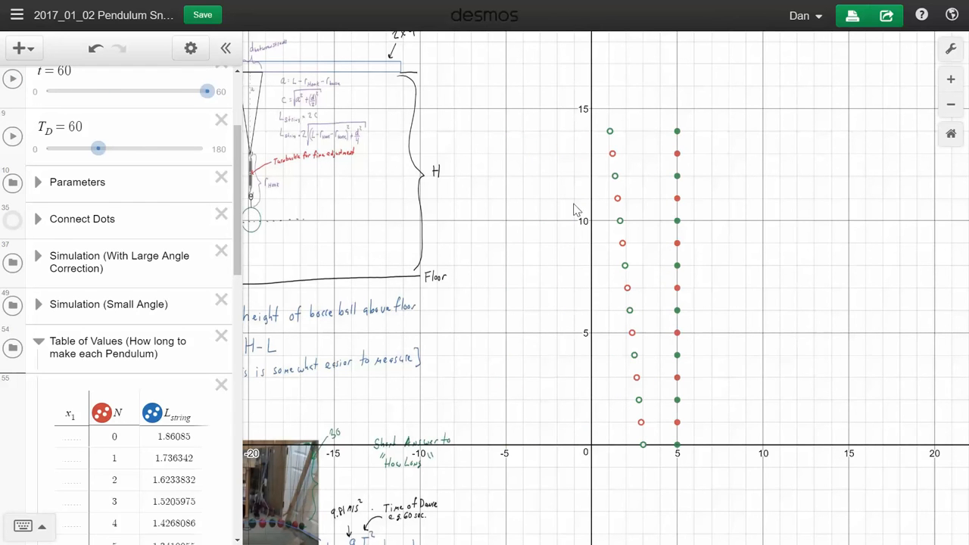
mouse_move(665, 321)
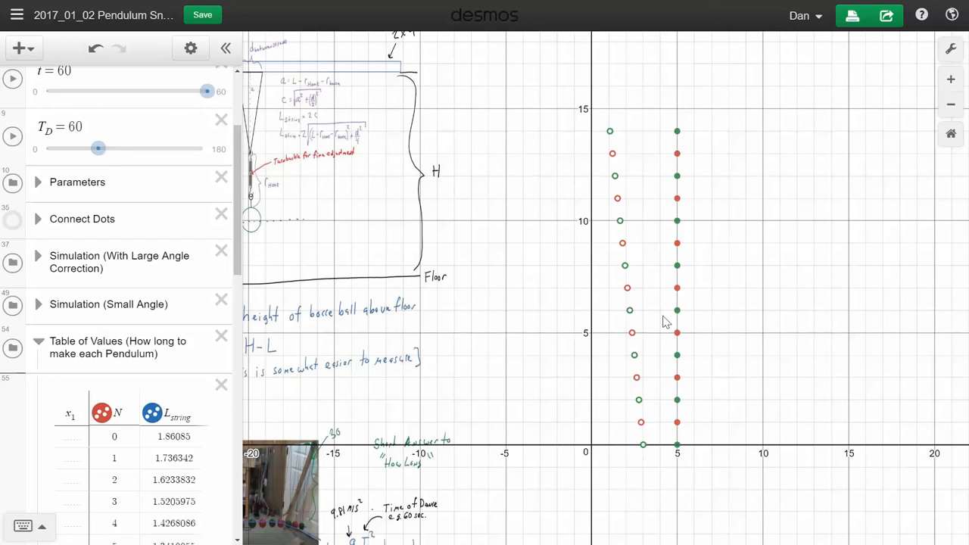
mouse_move(686, 129)
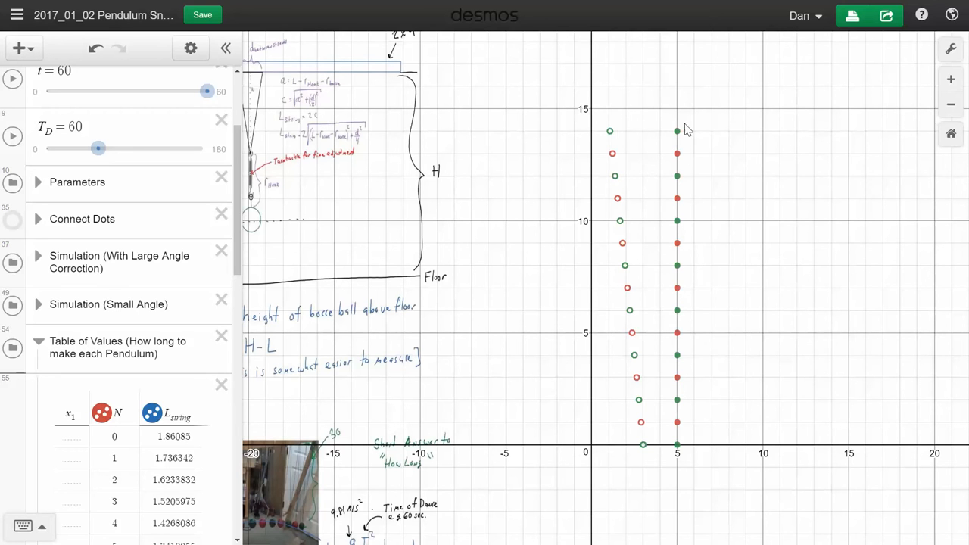
mouse_move(605, 136)
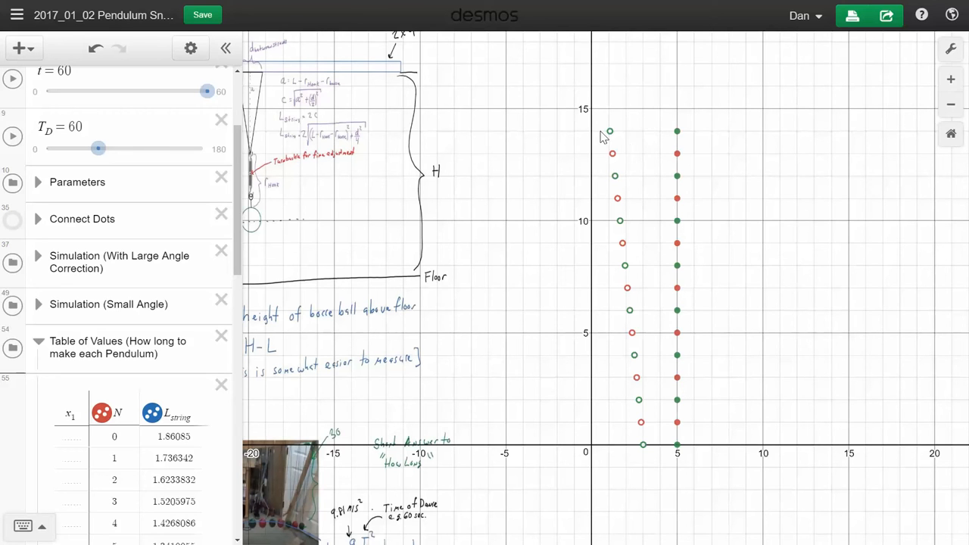
mouse_move(643, 155)
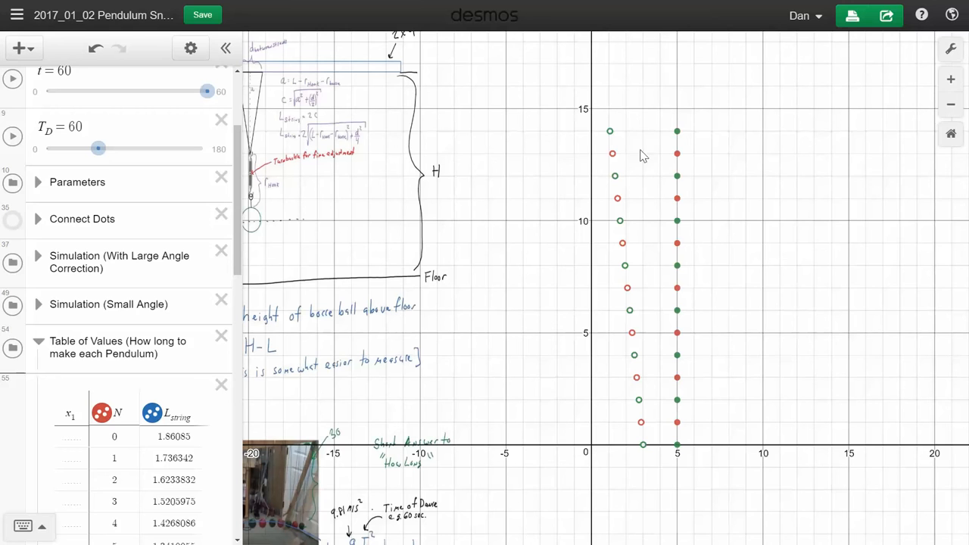
mouse_move(663, 135)
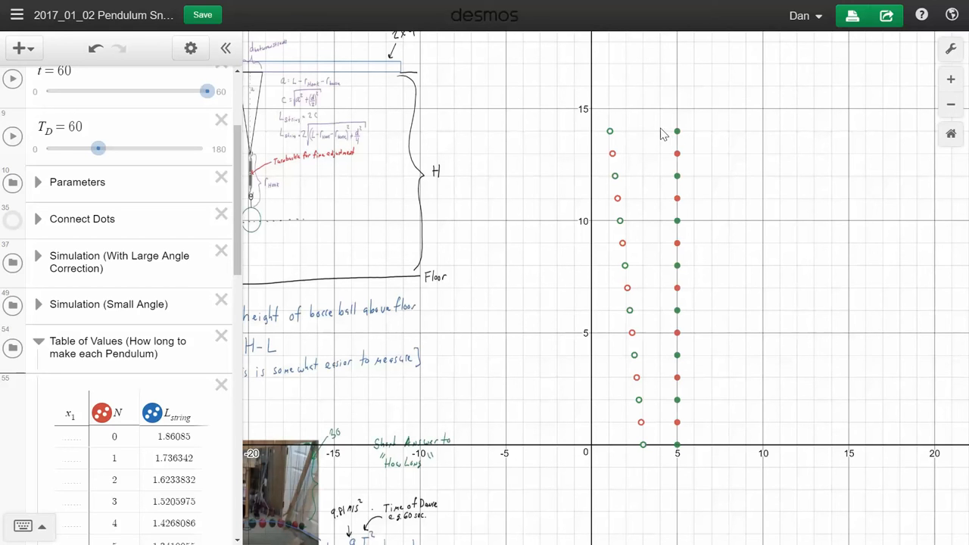
mouse_move(654, 144)
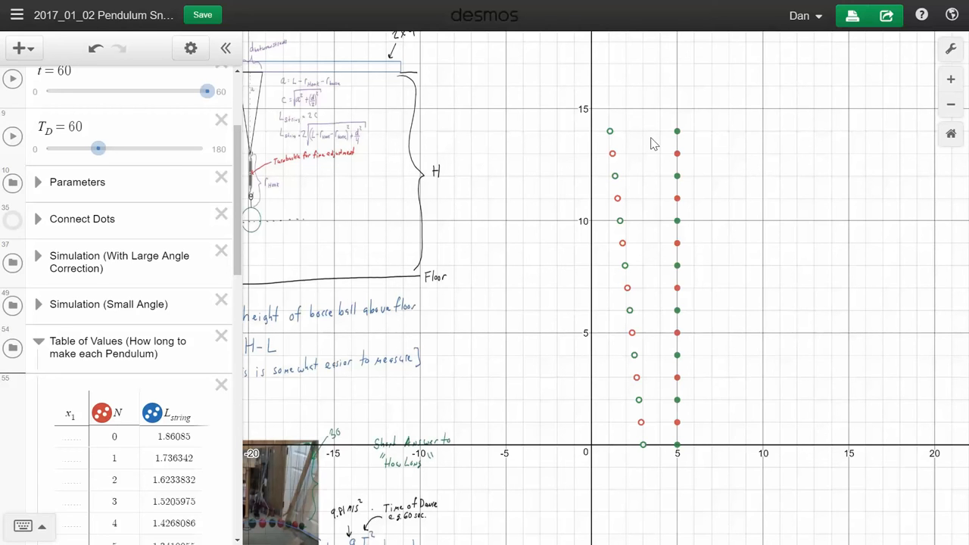
mouse_move(41, 224)
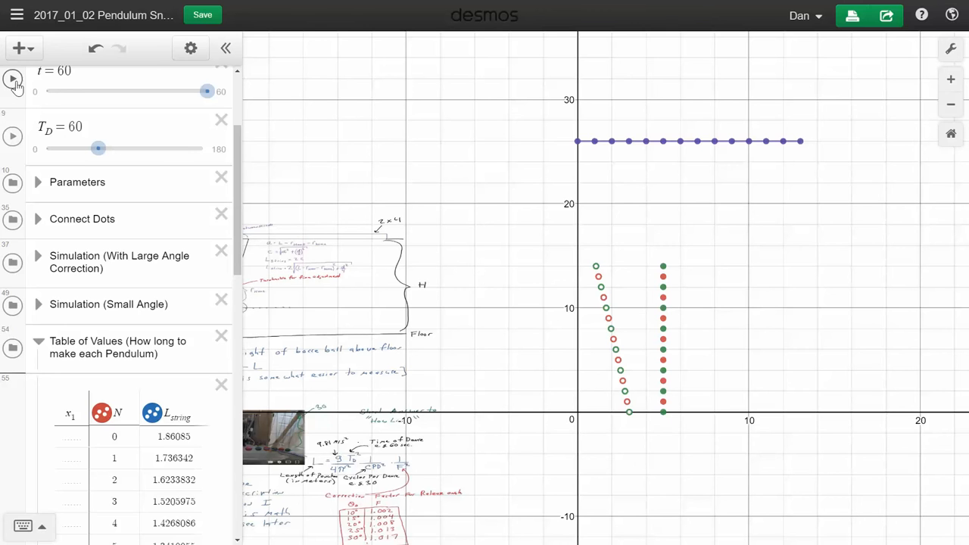
Step: Restart the t animation with the Connect Dots group shown
left_click(12, 81)
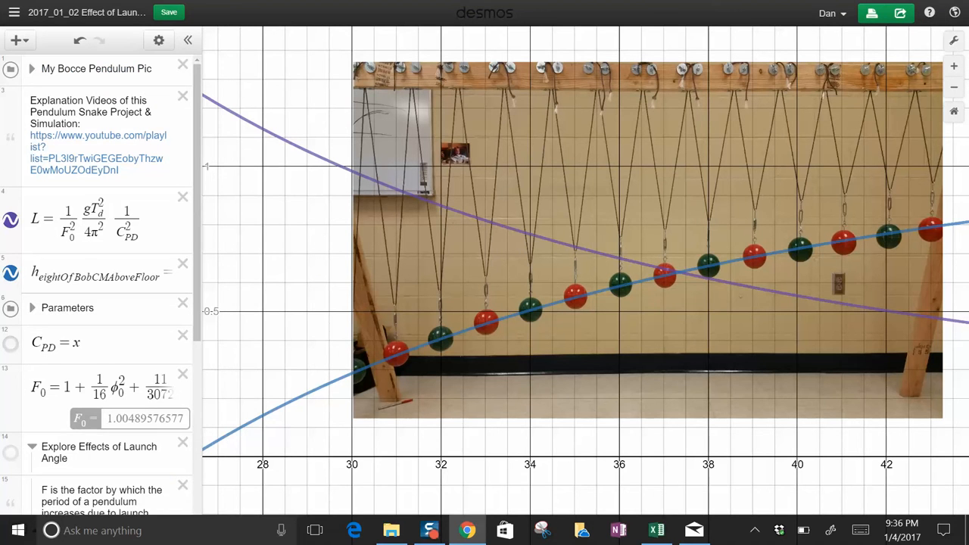
mouse_move(269, 409)
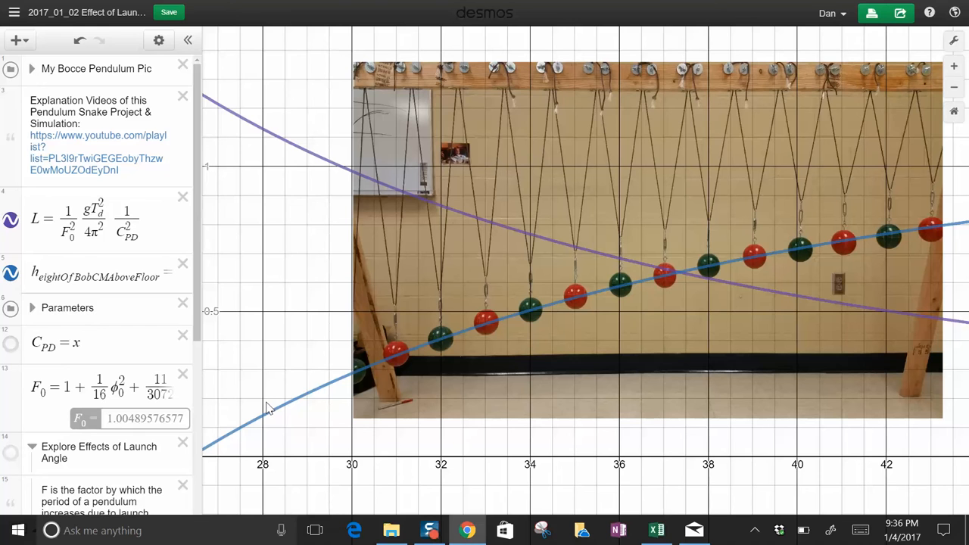
mouse_move(16, 206)
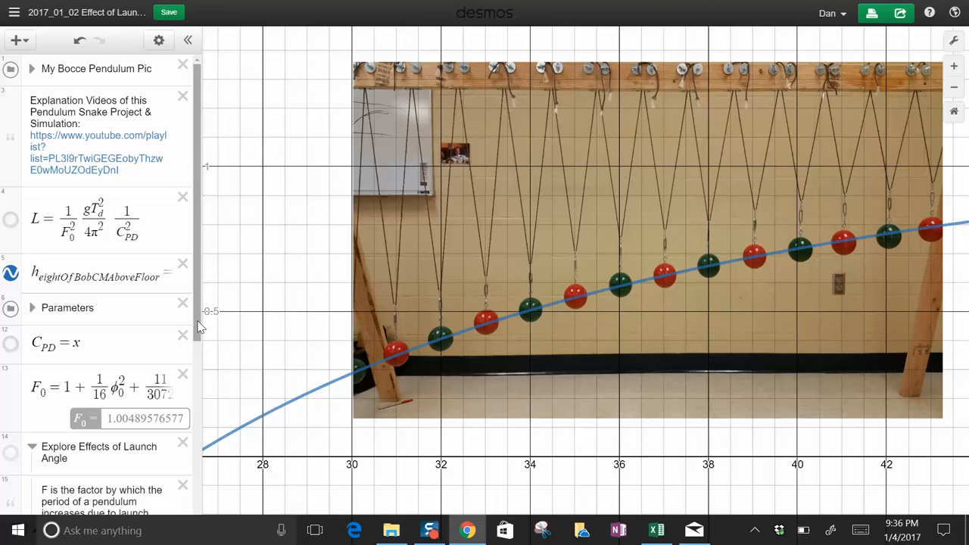
mouse_move(346, 212)
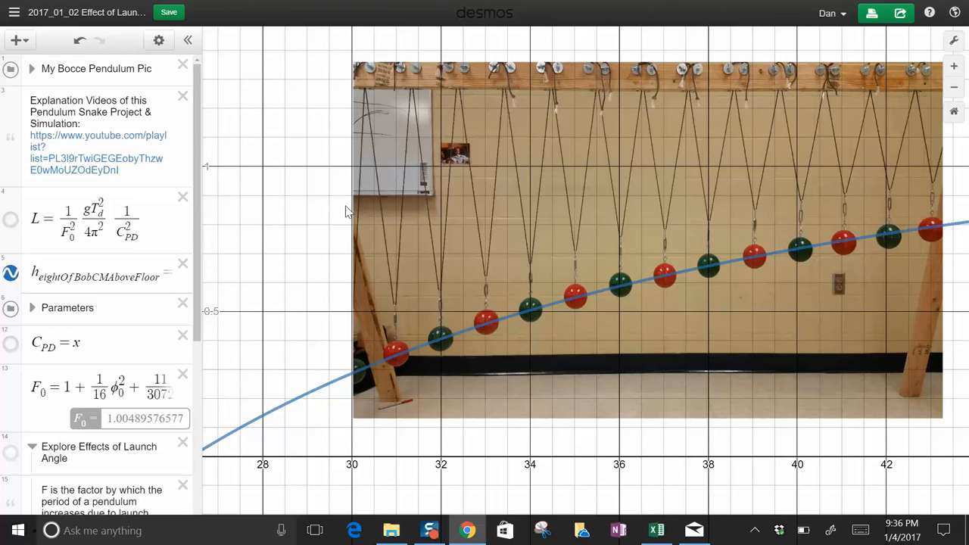
mouse_move(415, 370)
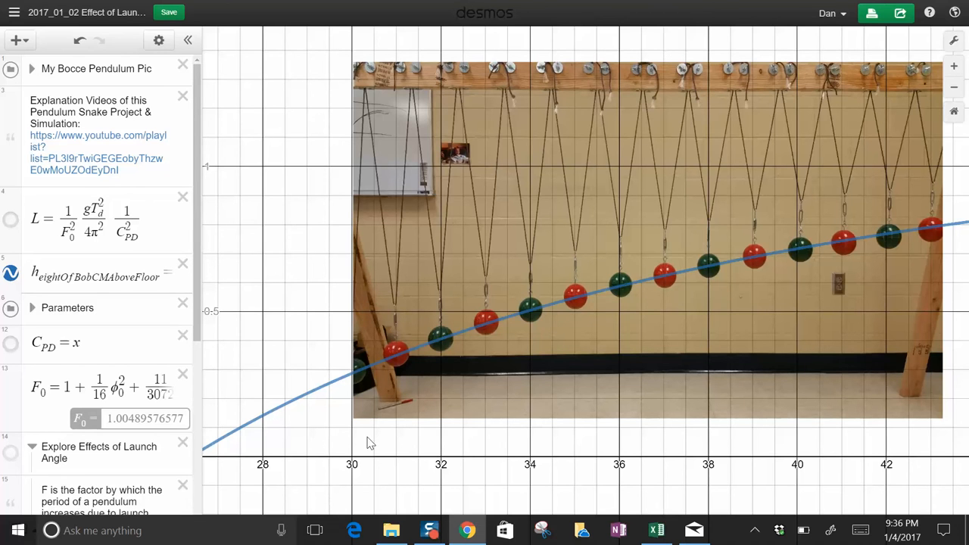
mouse_move(755, 255)
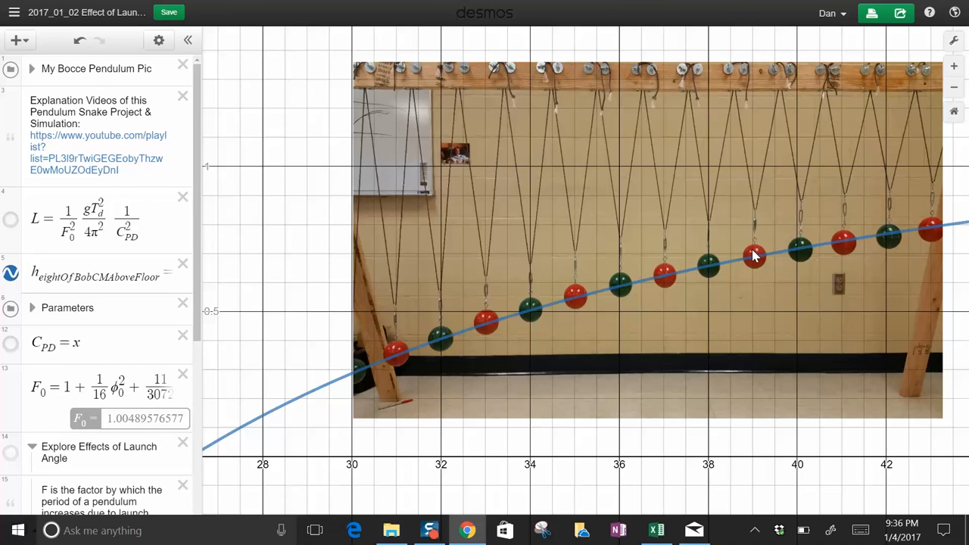
mouse_move(634, 323)
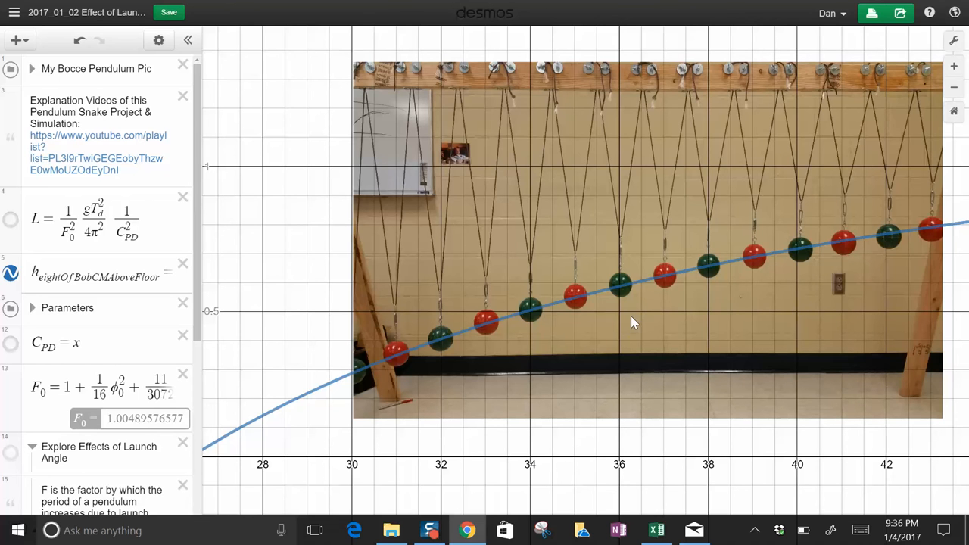
mouse_move(360, 476)
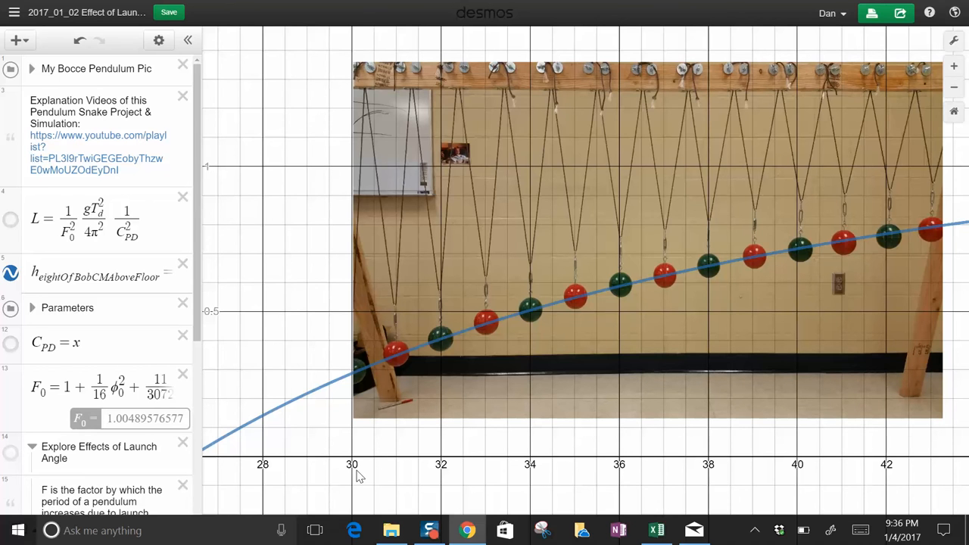
mouse_move(896, 477)
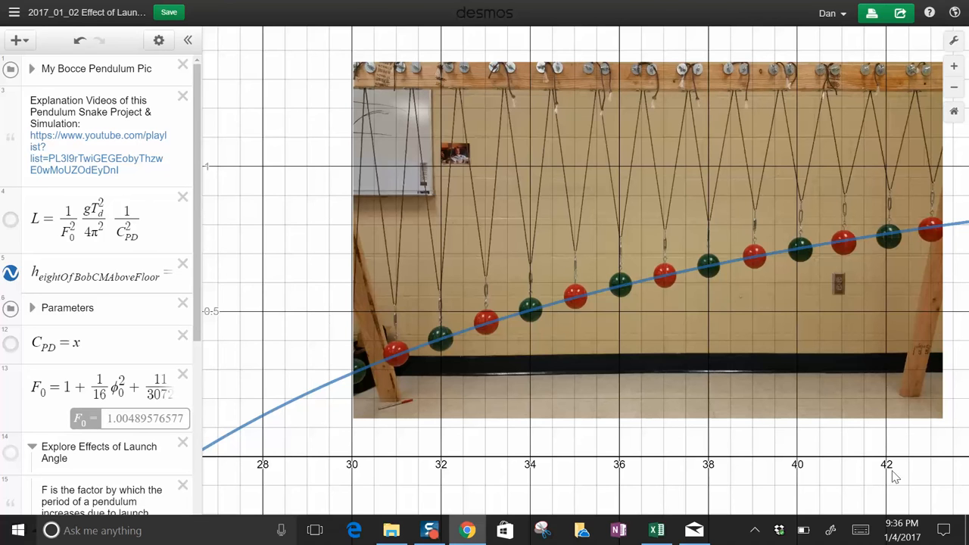
mouse_move(363, 384)
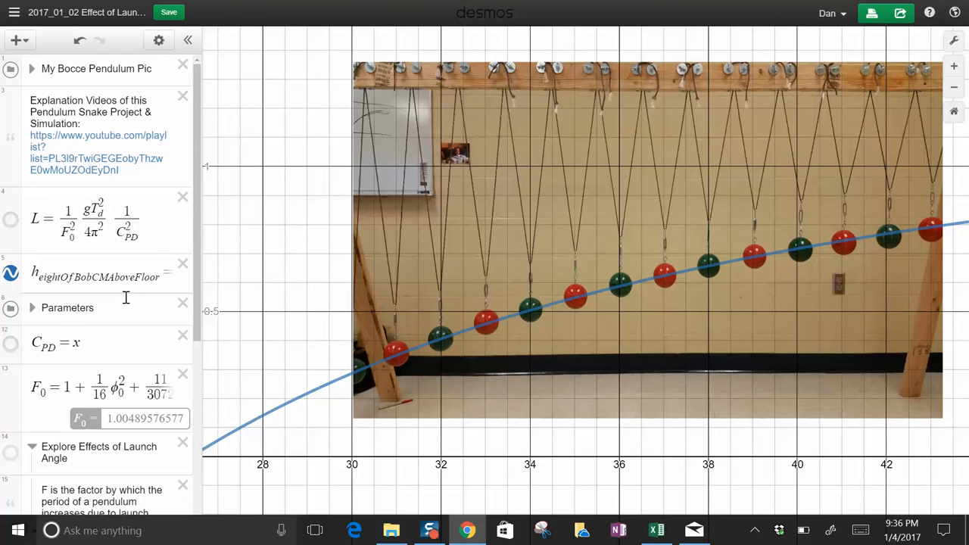
mouse_move(414, 373)
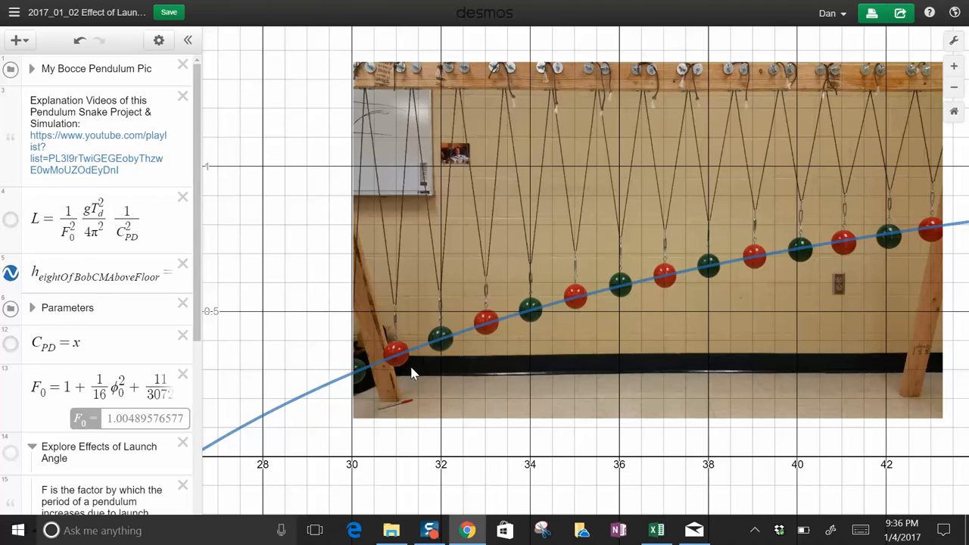
mouse_move(890, 227)
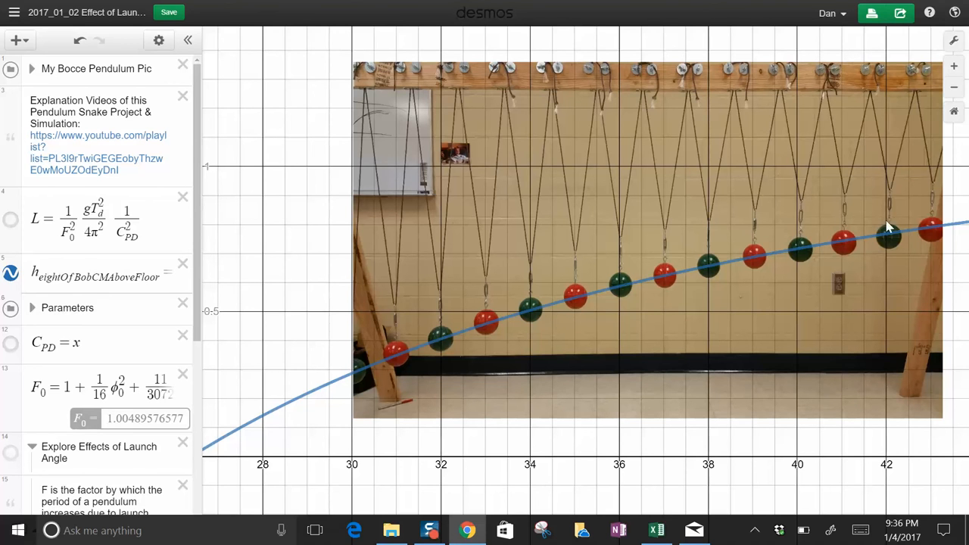
mouse_move(430, 346)
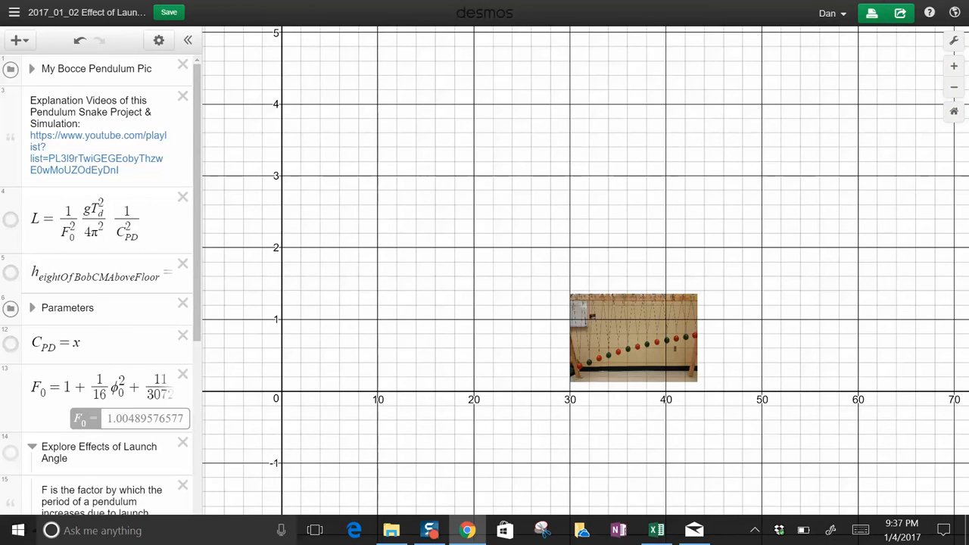
Step: Hide the My Bocce Pendulum Pic folder and scroll down the expression list
left_click(11, 69)
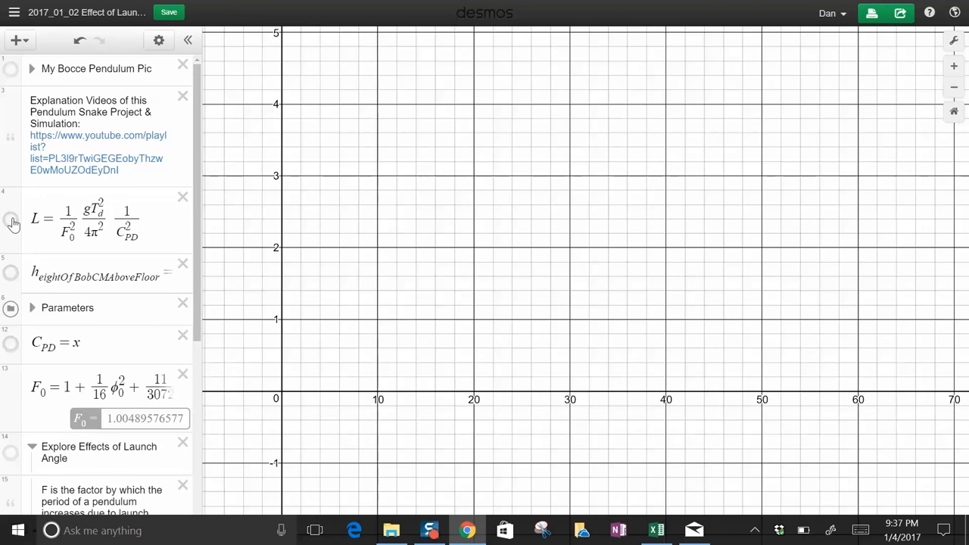
mouse_move(12, 282)
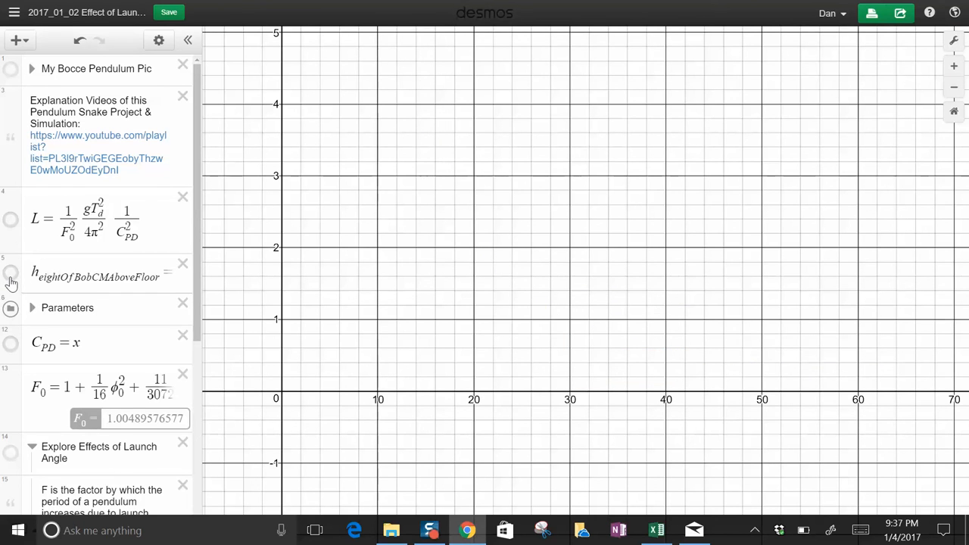
mouse_move(172, 285)
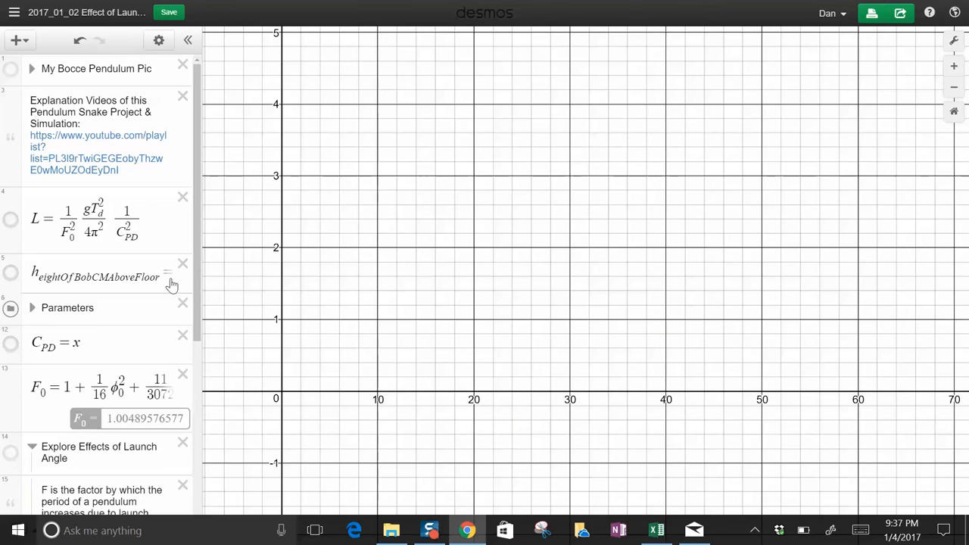
scroll("down", 3)
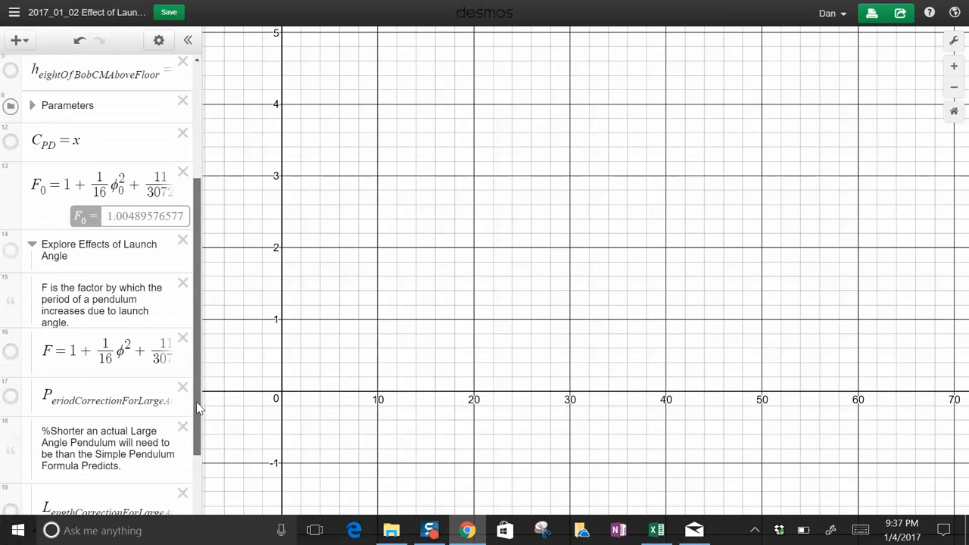
Step: Scroll to Explore Effects and turn on the launch-angle factor curve
scroll("down", 3)
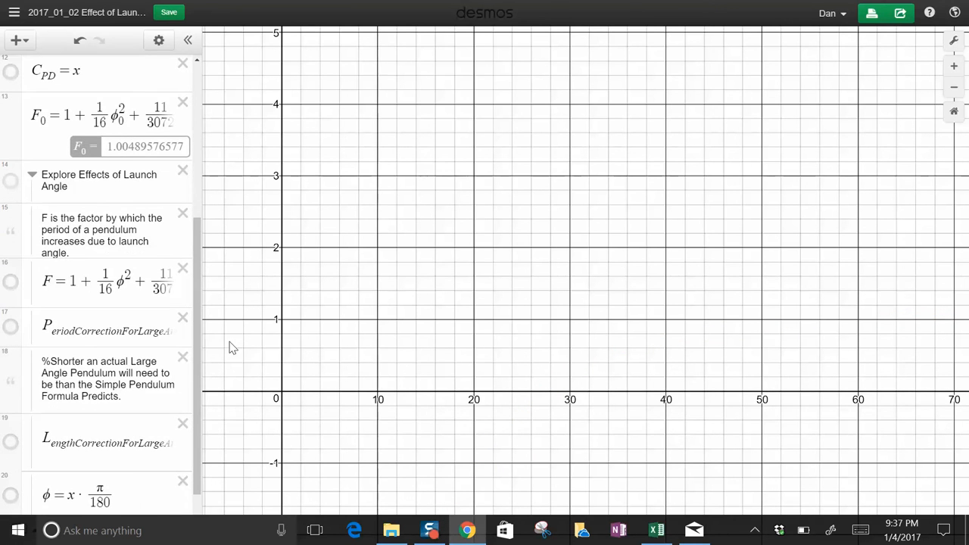
mouse_move(393, 415)
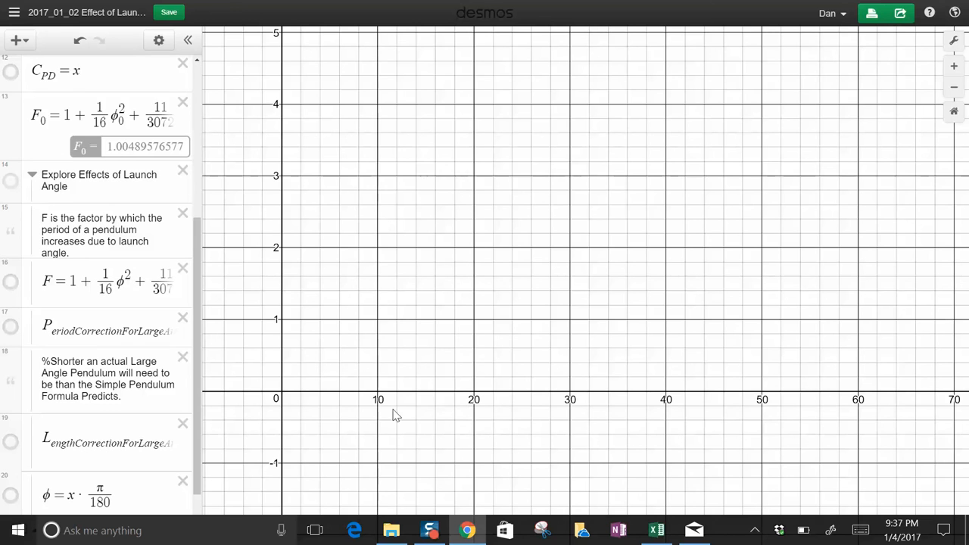
mouse_move(486, 394)
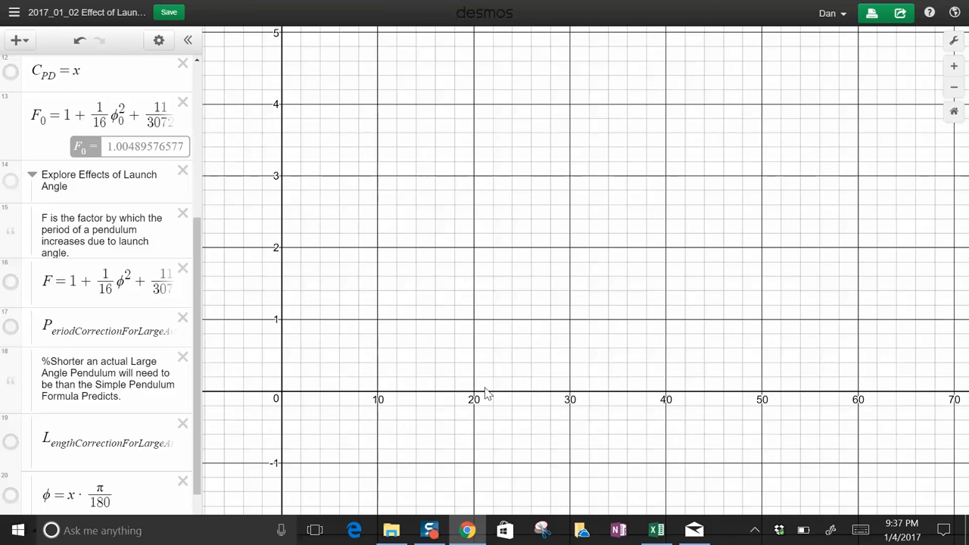
mouse_move(17, 286)
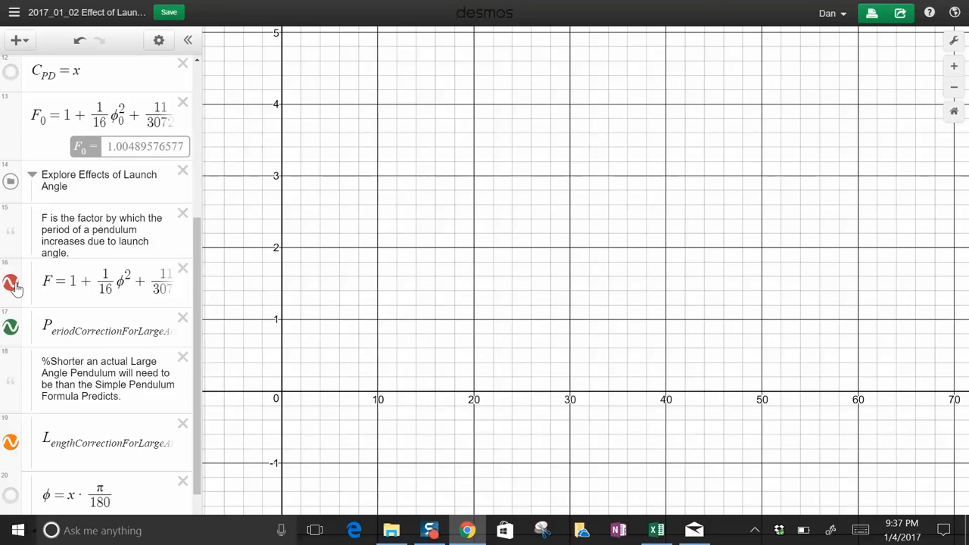
left_click(11, 282)
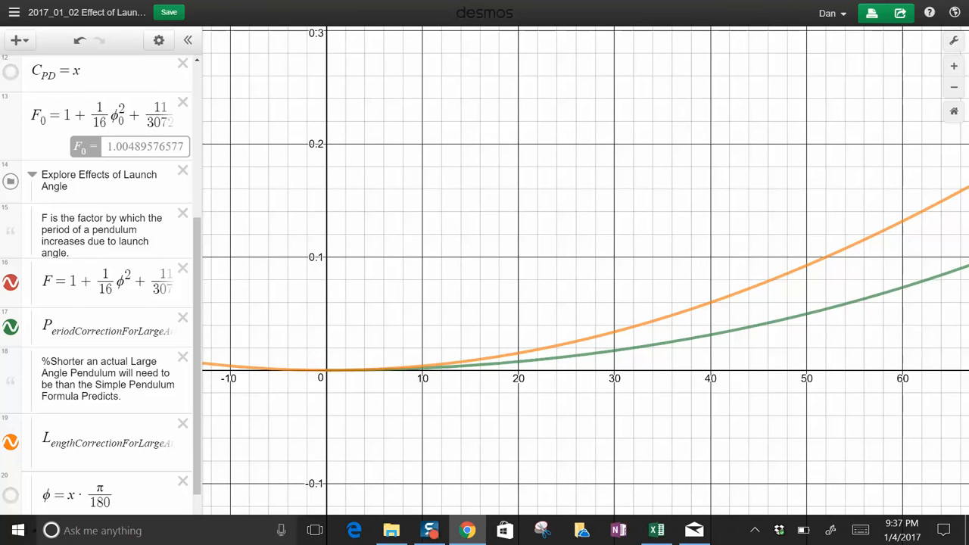
mouse_move(934, 380)
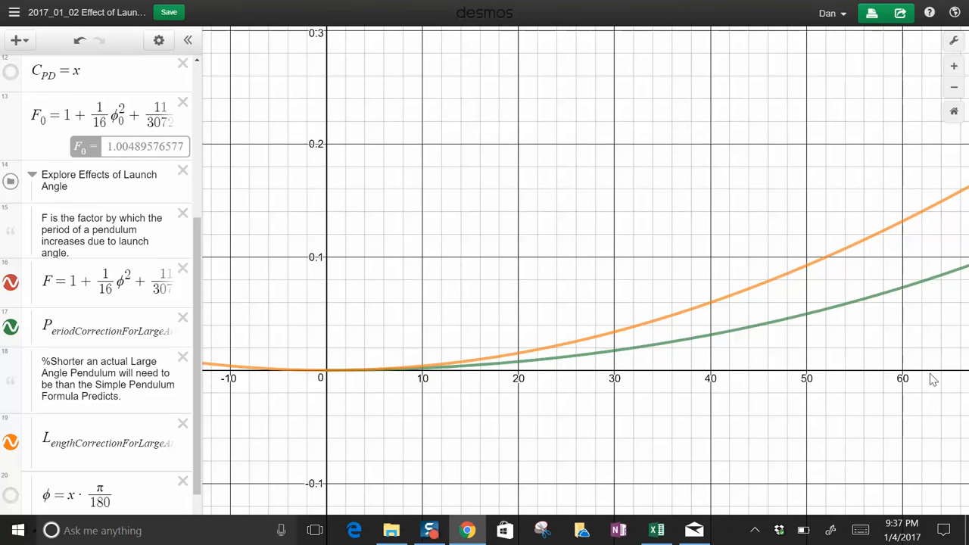
mouse_move(856, 354)
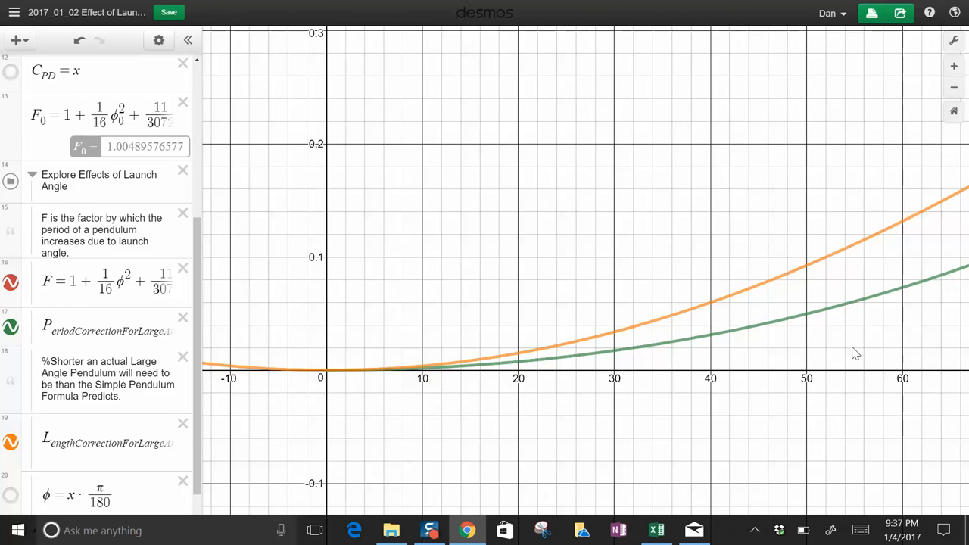
mouse_move(633, 360)
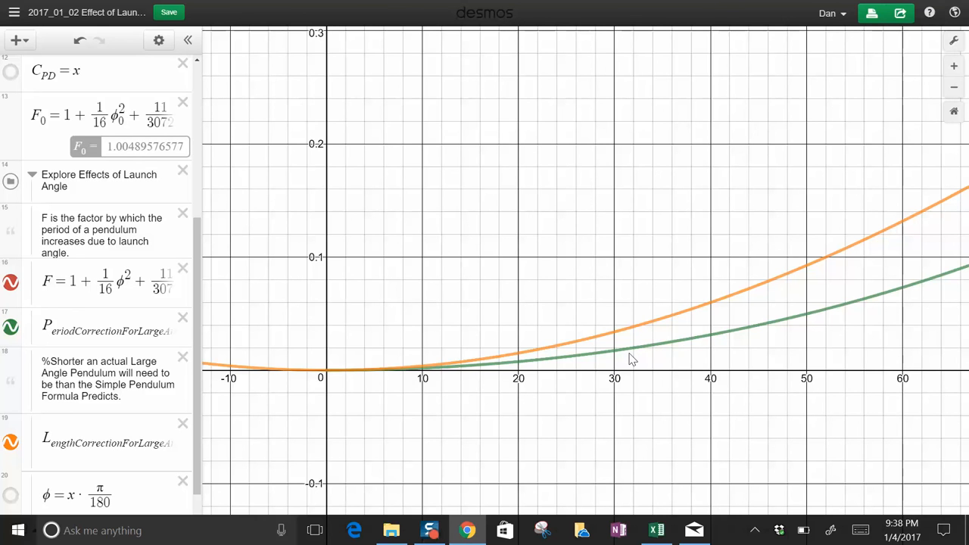
mouse_move(560, 366)
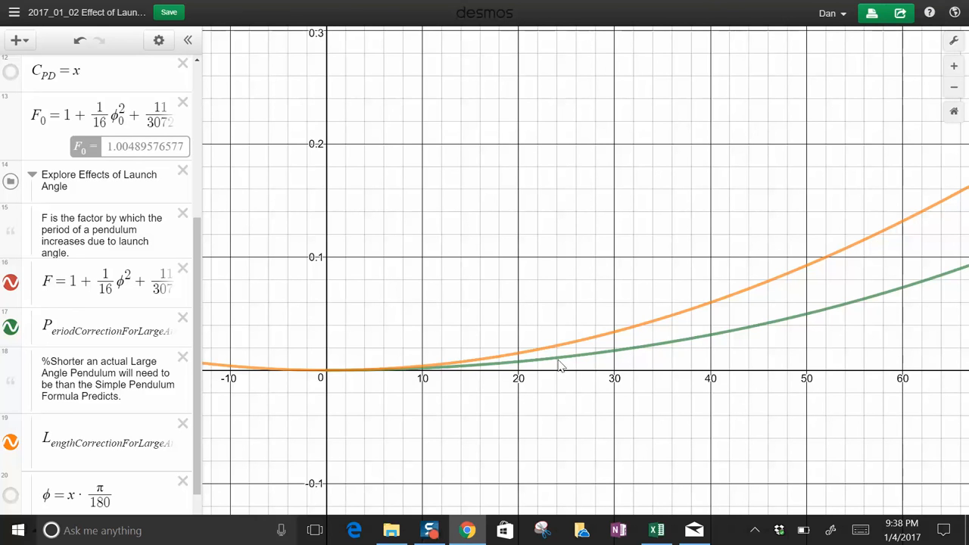
left_click(546, 360)
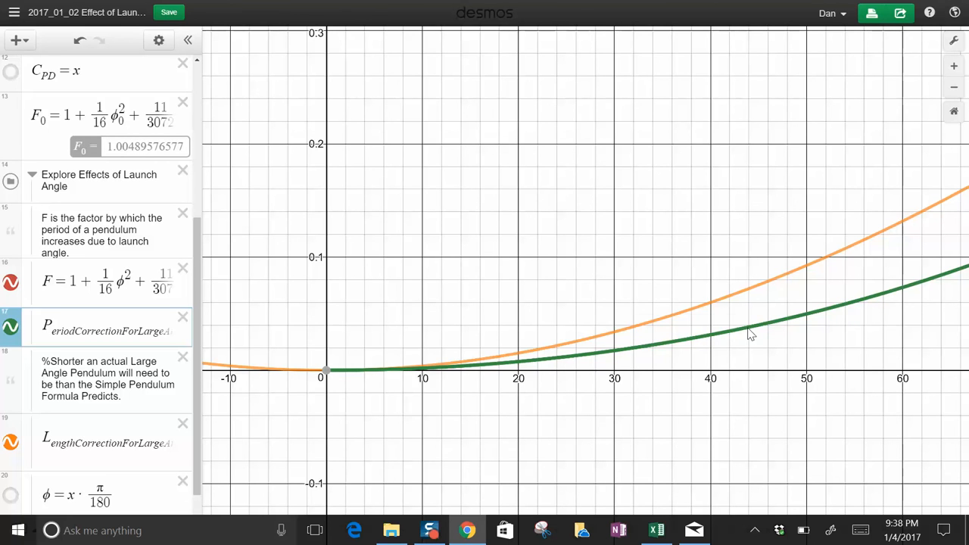
mouse_move(727, 333)
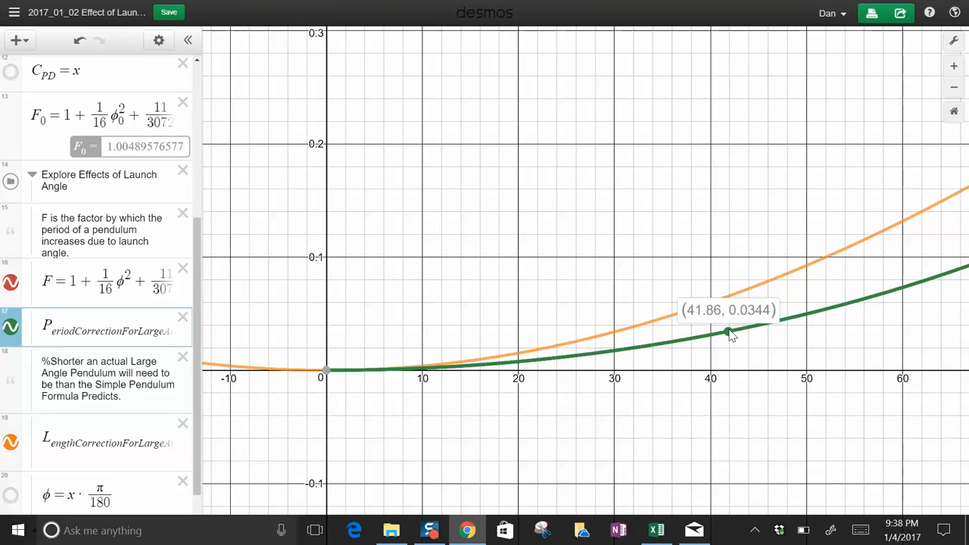
mouse_move(882, 313)
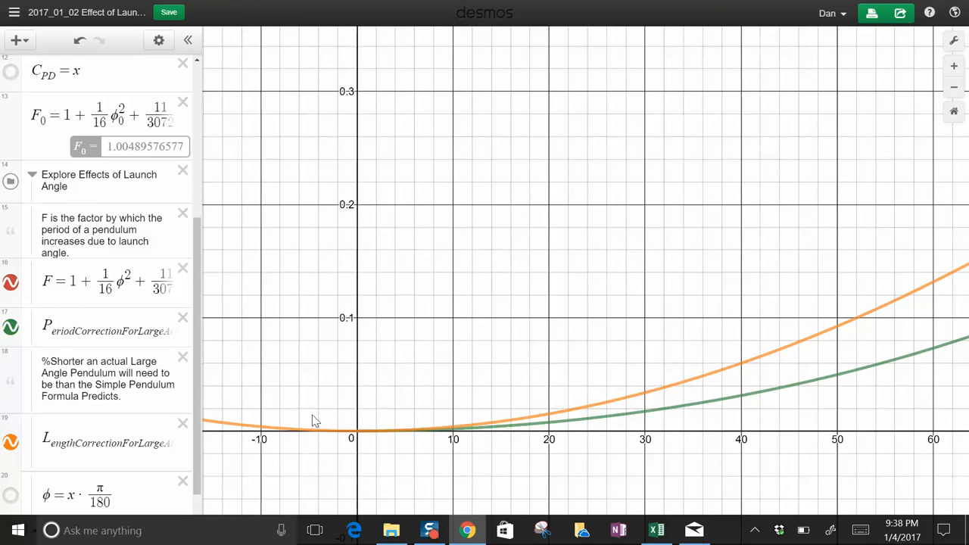
scroll("down", 3)
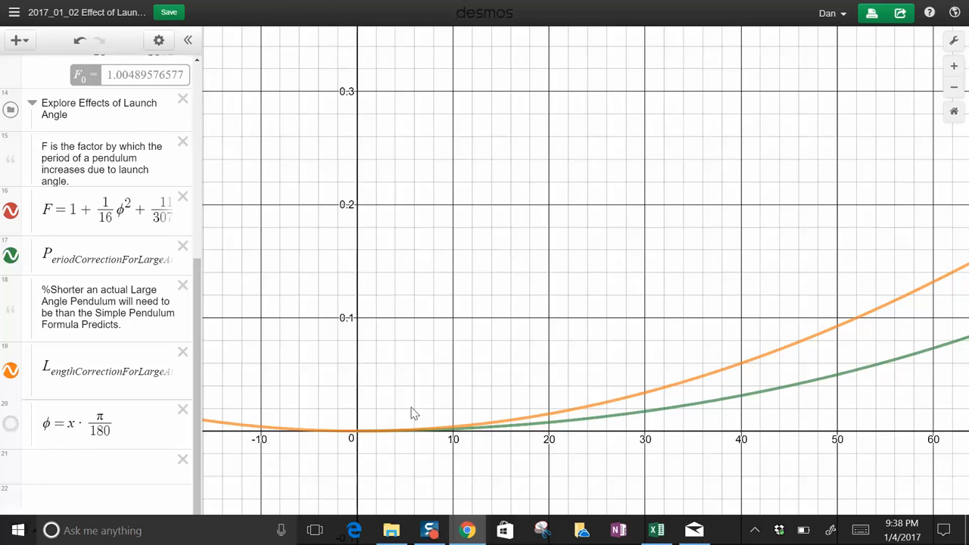
mouse_move(610, 408)
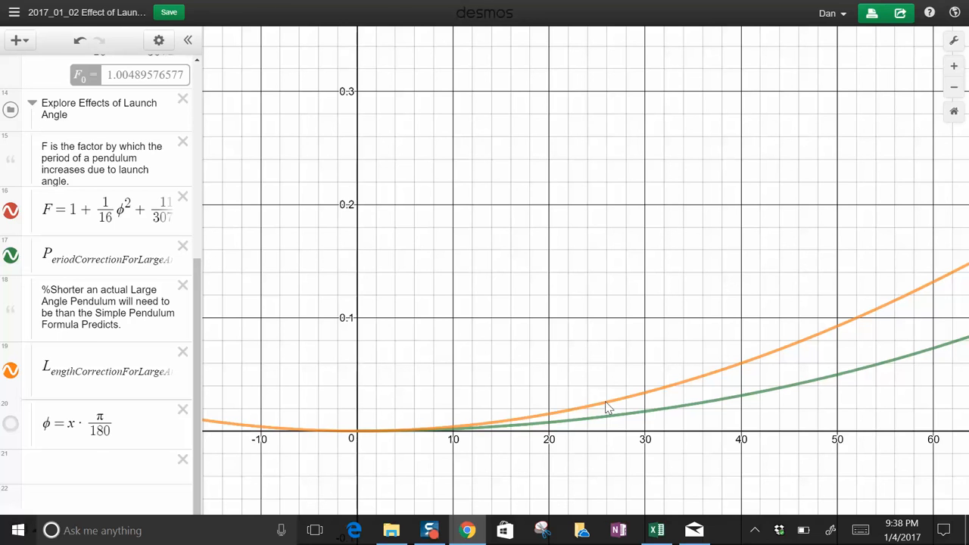
left_click(553, 415)
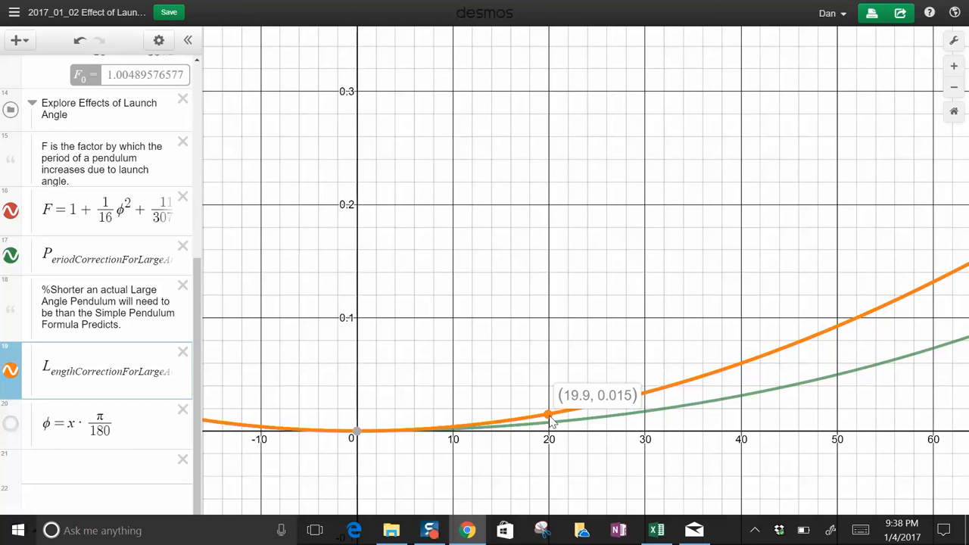
mouse_move(553, 420)
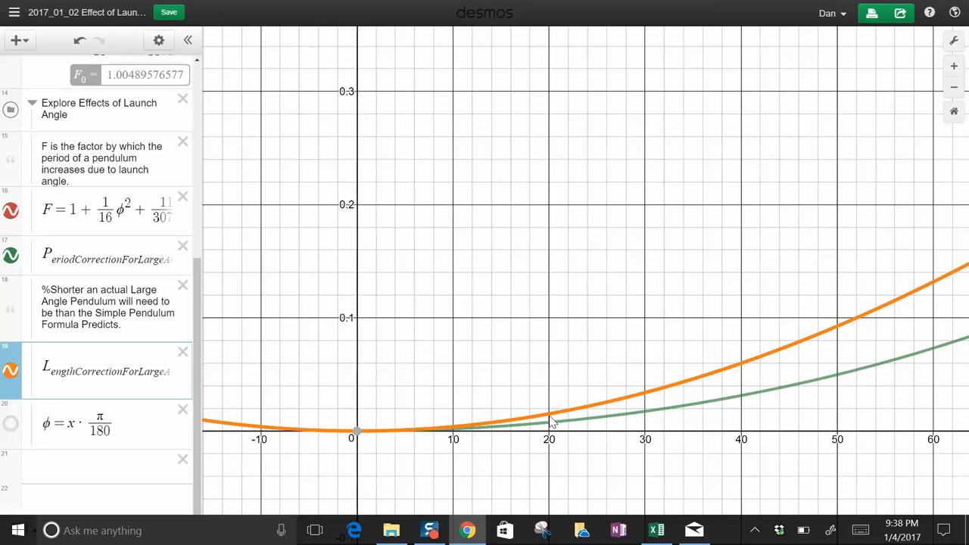